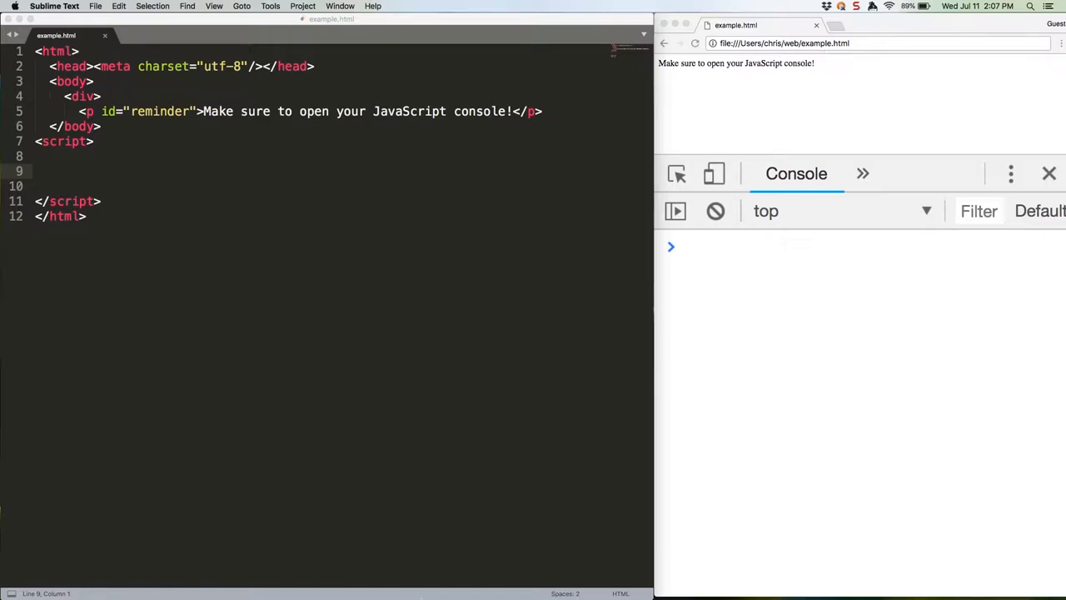
mouse_move(383, 300)
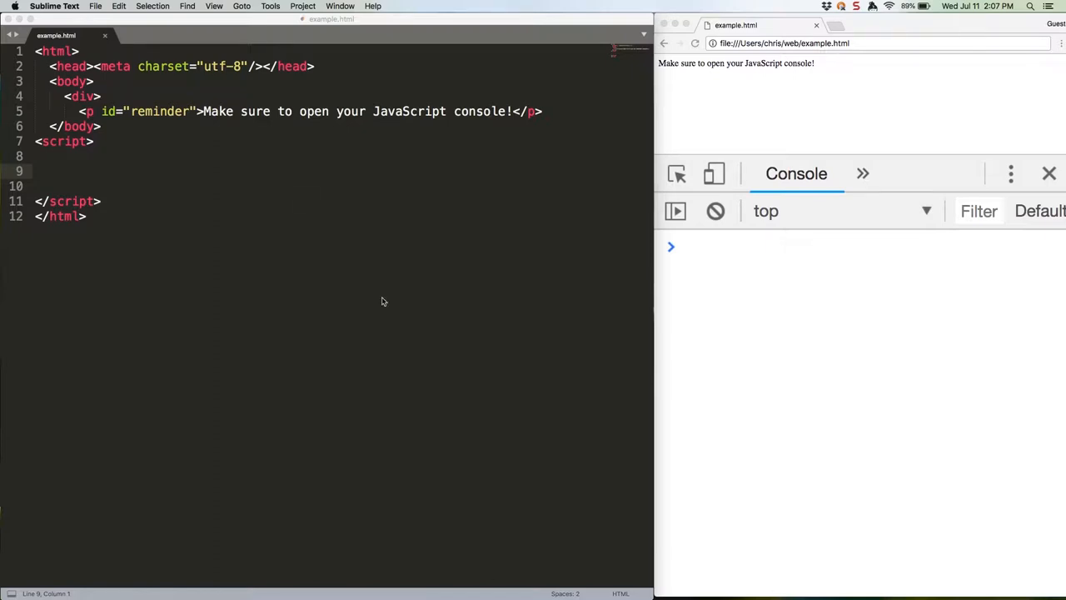
text(console.log(Array))
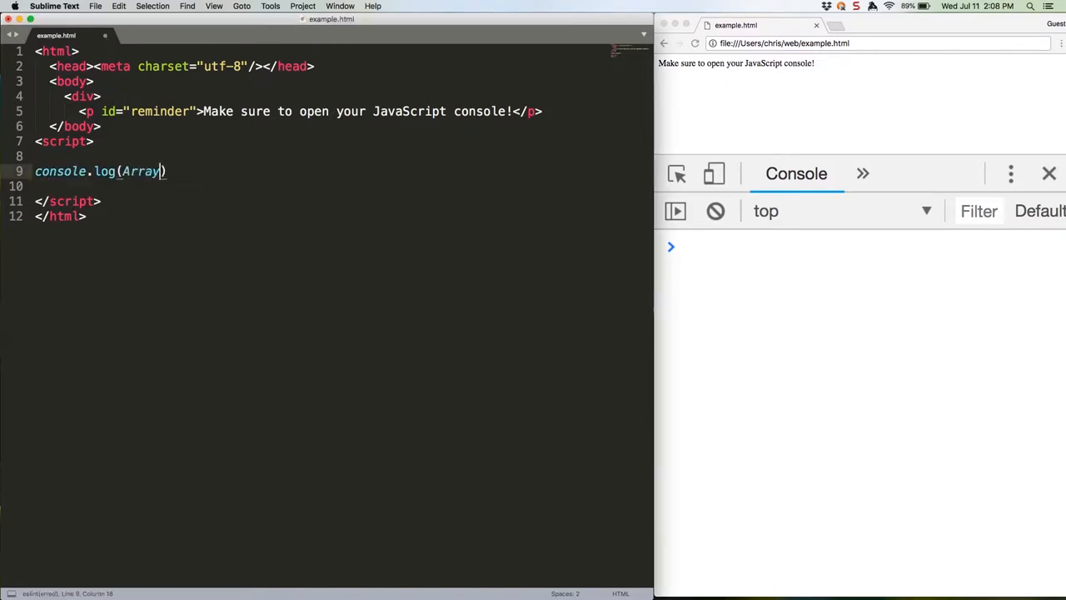
text((3).join('Let\'s')
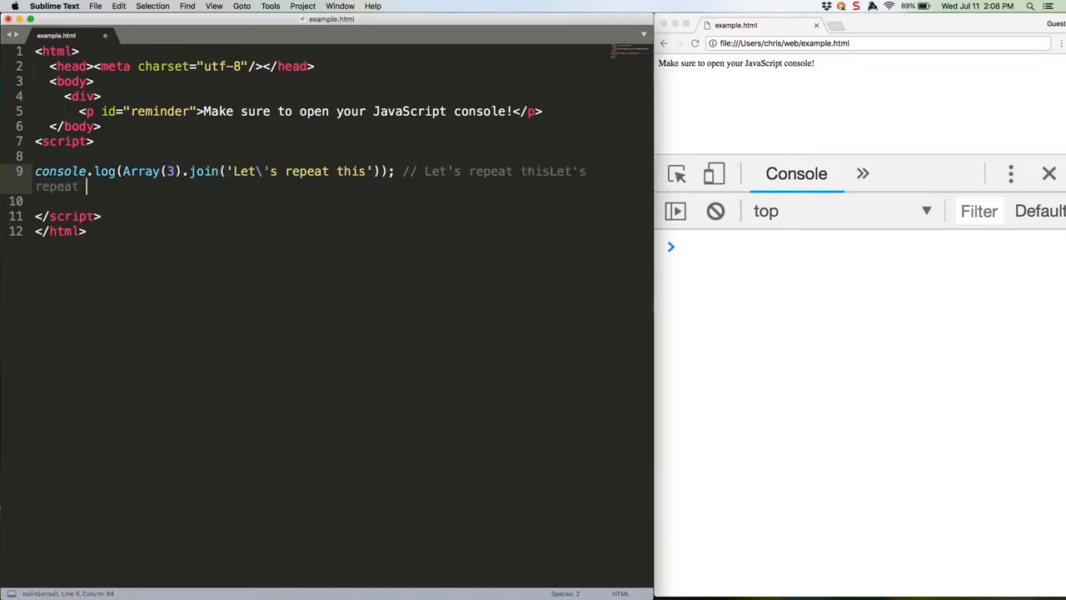
text(this)
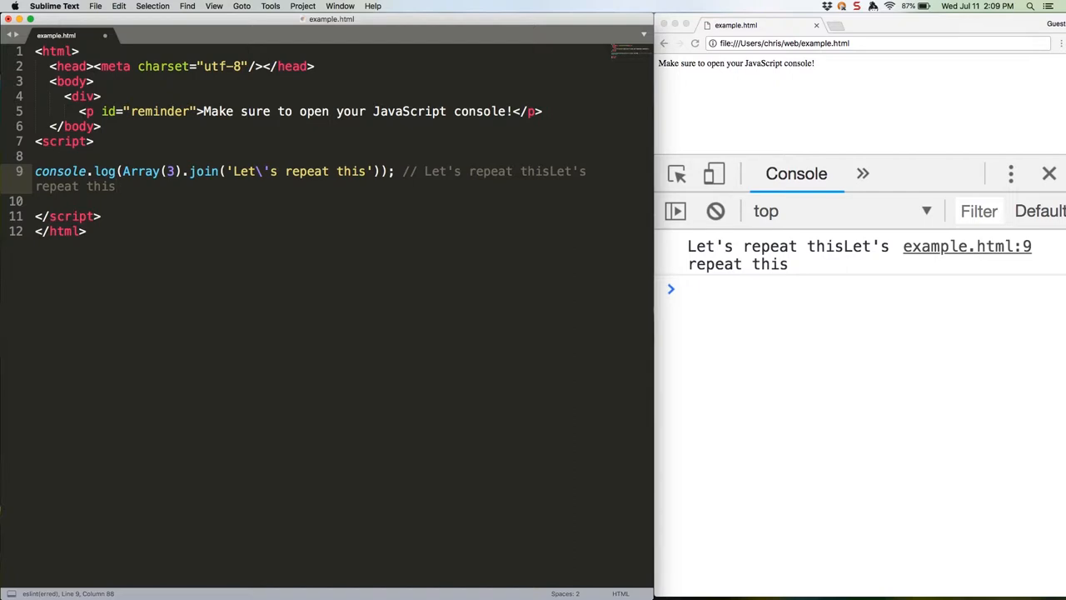
text(console.log('This is better! '))
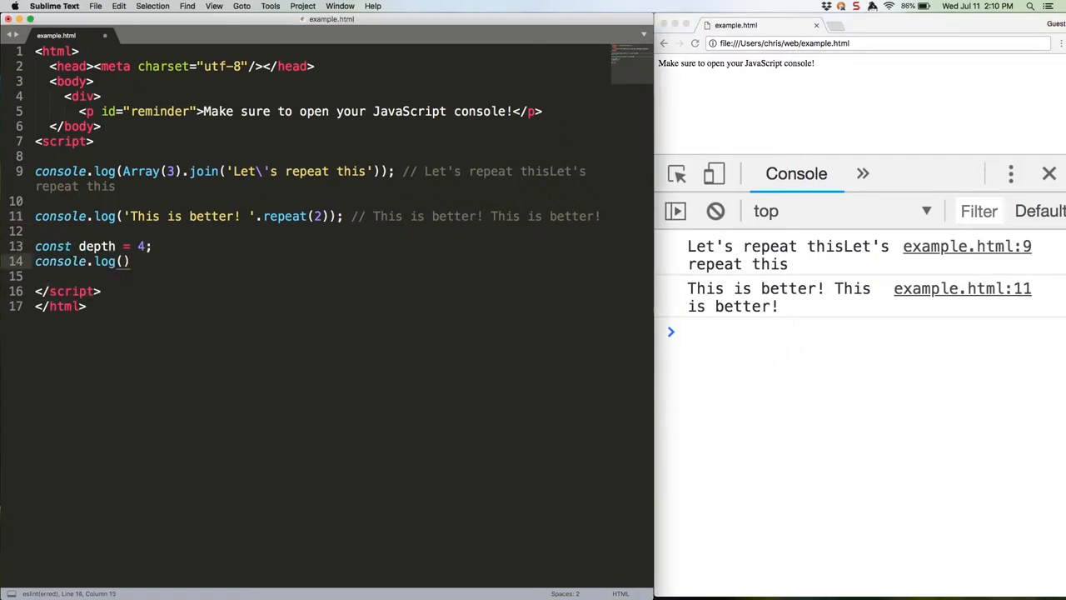
text('Woohoo! '.repeat(depth -)
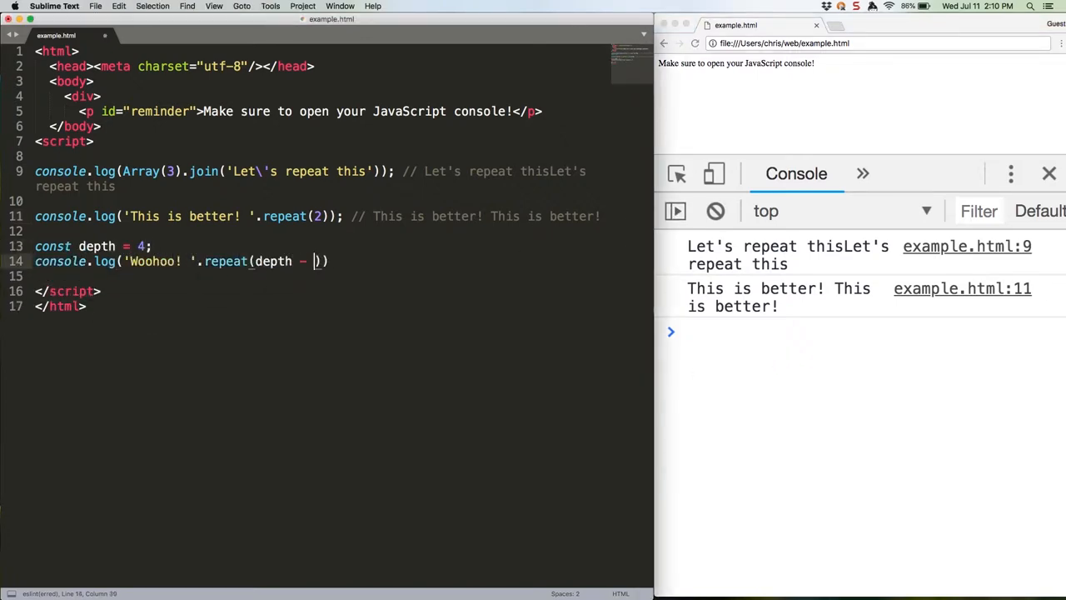
text(/ 2)); // Woohoo! Woohoo!)
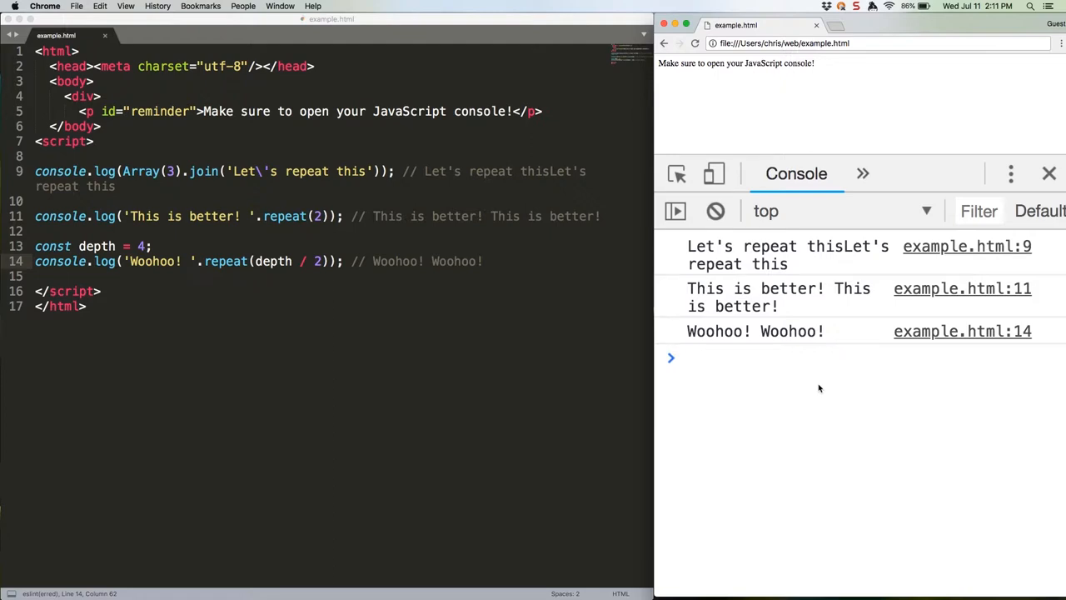
text(const str = 'I hope the new ')
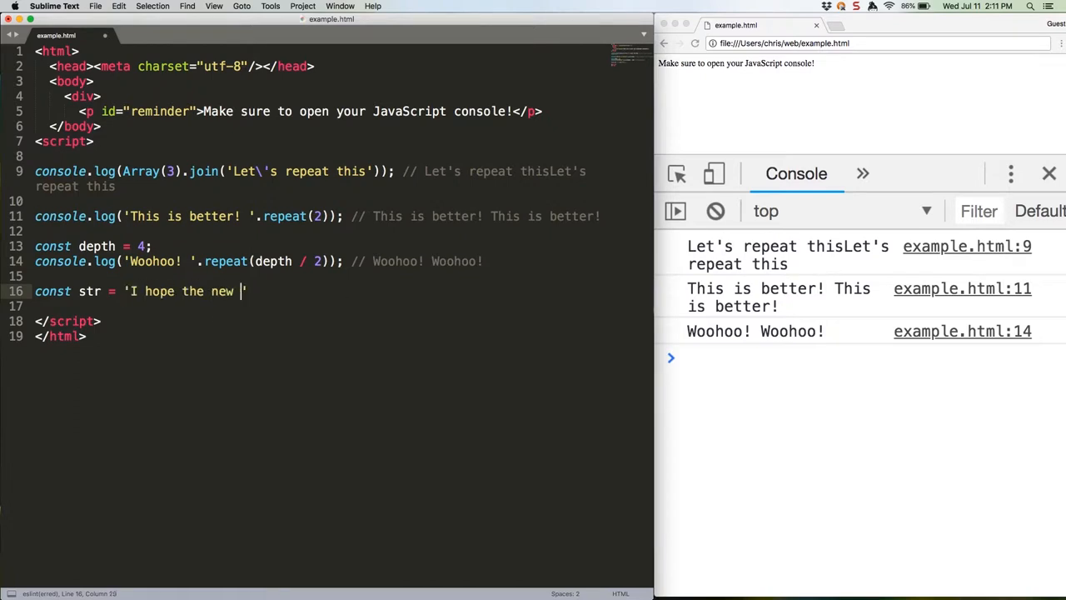
text(Predator movie is actually good.';)
text(console.log(str.indexO)
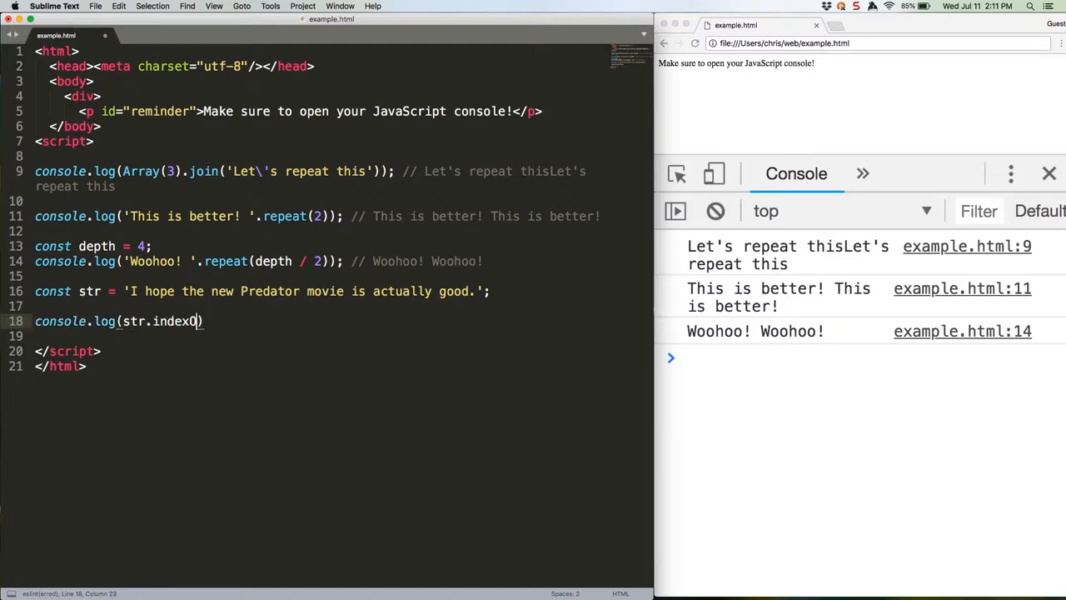
text(f('I hope') === 0);)
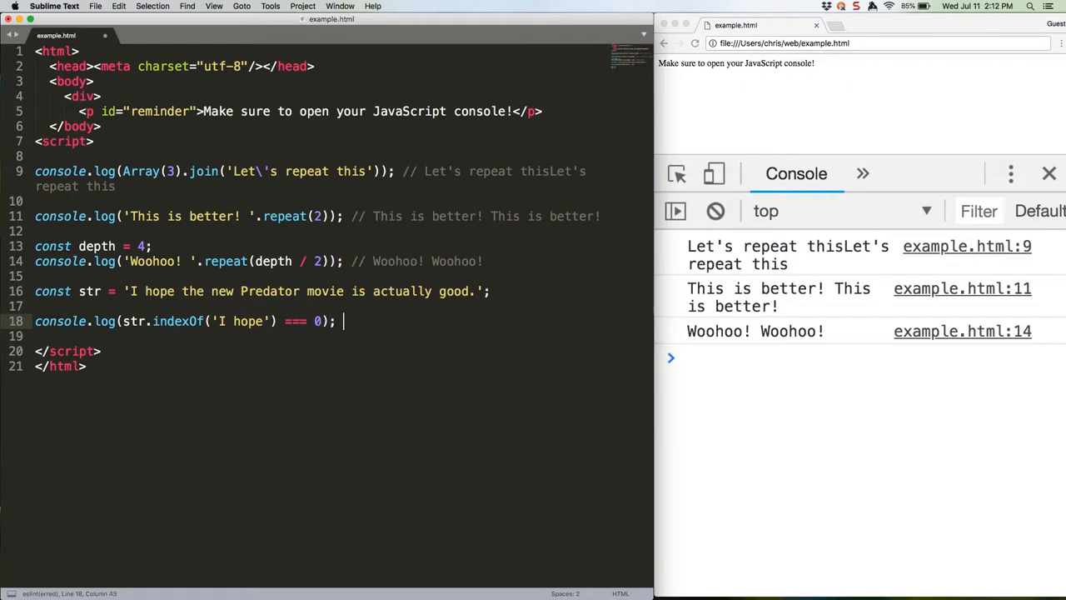
text(console.log(str.indexOf('good.') === str.length - 5); // true)
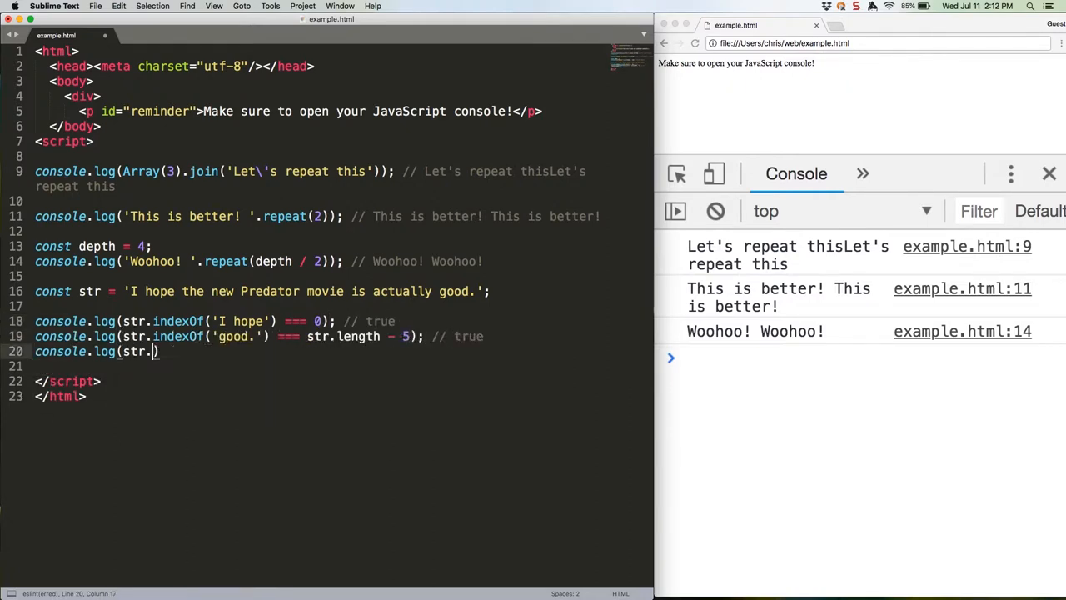
text(indexOf('new Pred') !== -1); // true)
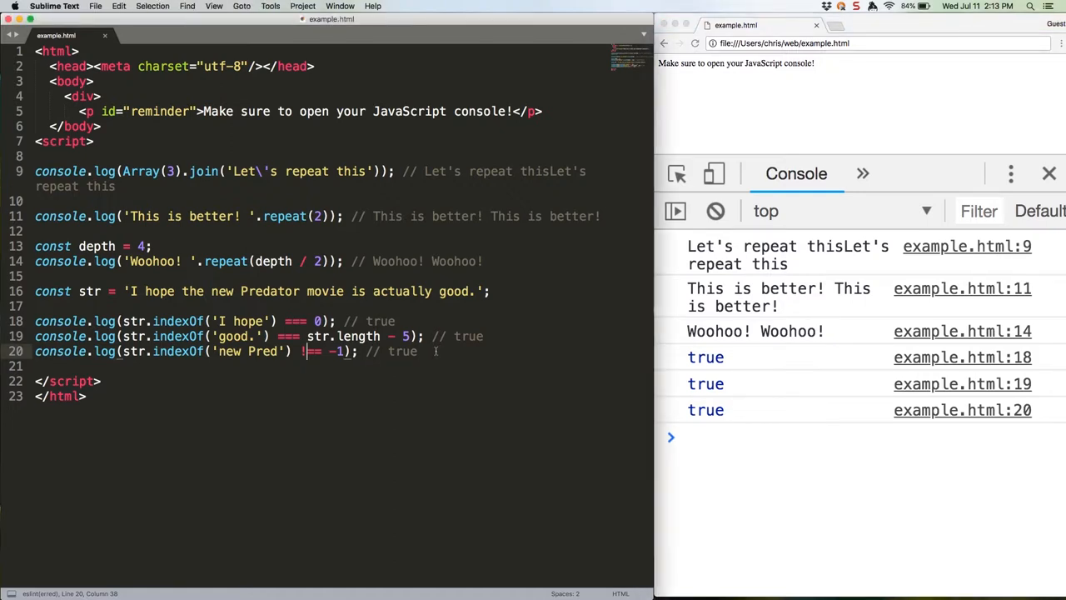
text(console.log(str.startsWith('I hope')); // true)
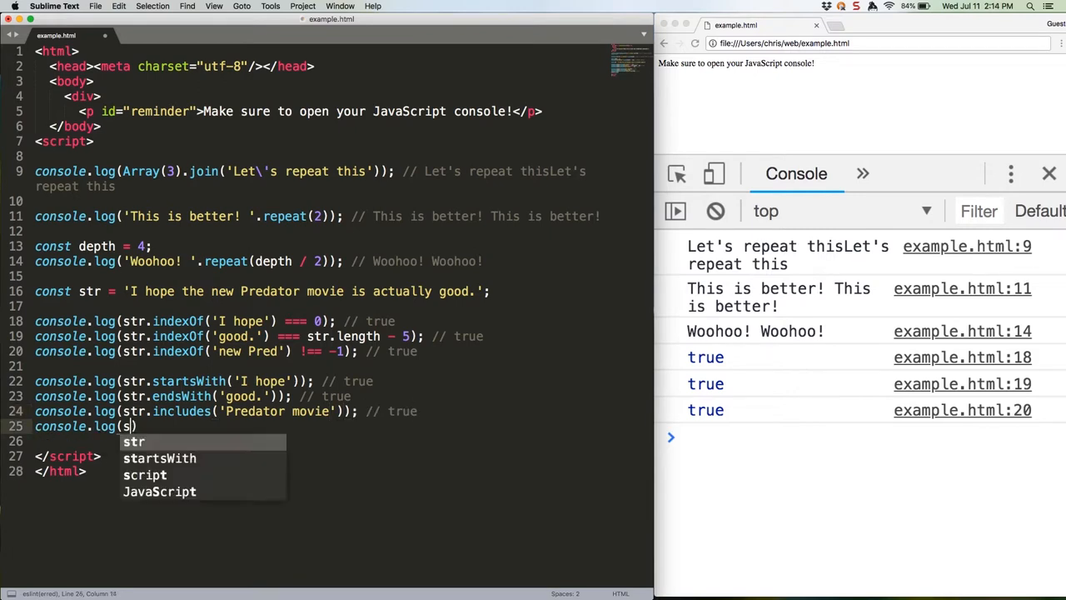
text(tr.includes('Arnold Schwarzenegger')); // false)
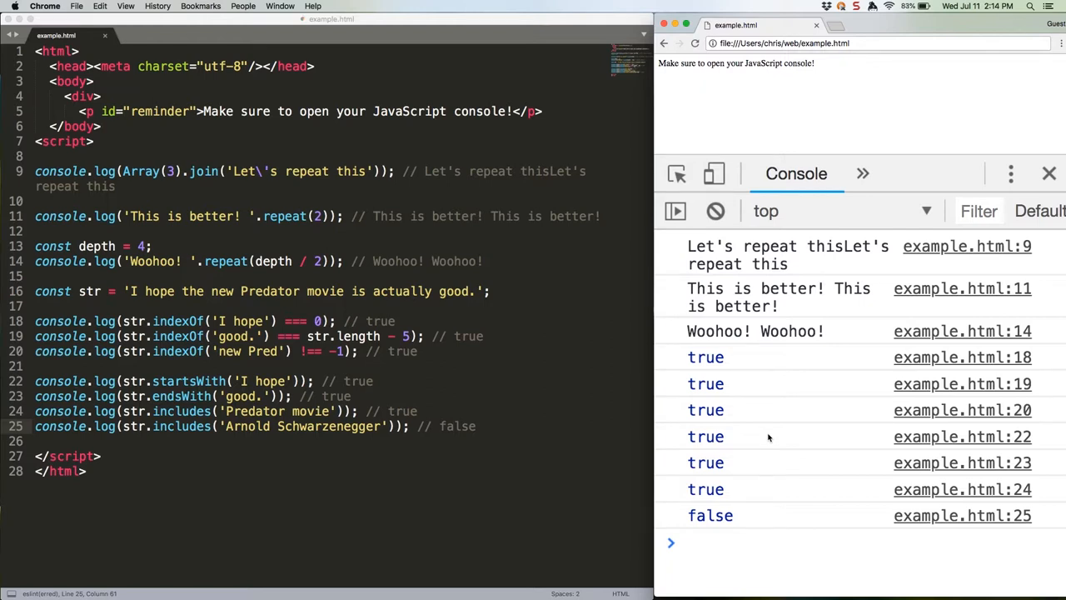
text(console.log)
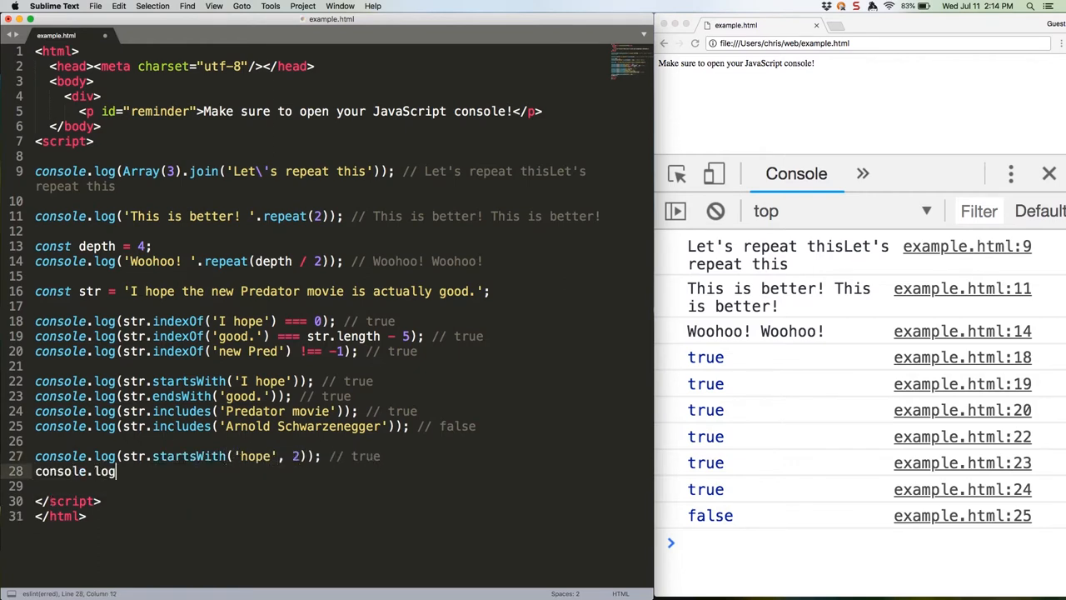
text((str.endsWith('hope', 6)); // true)
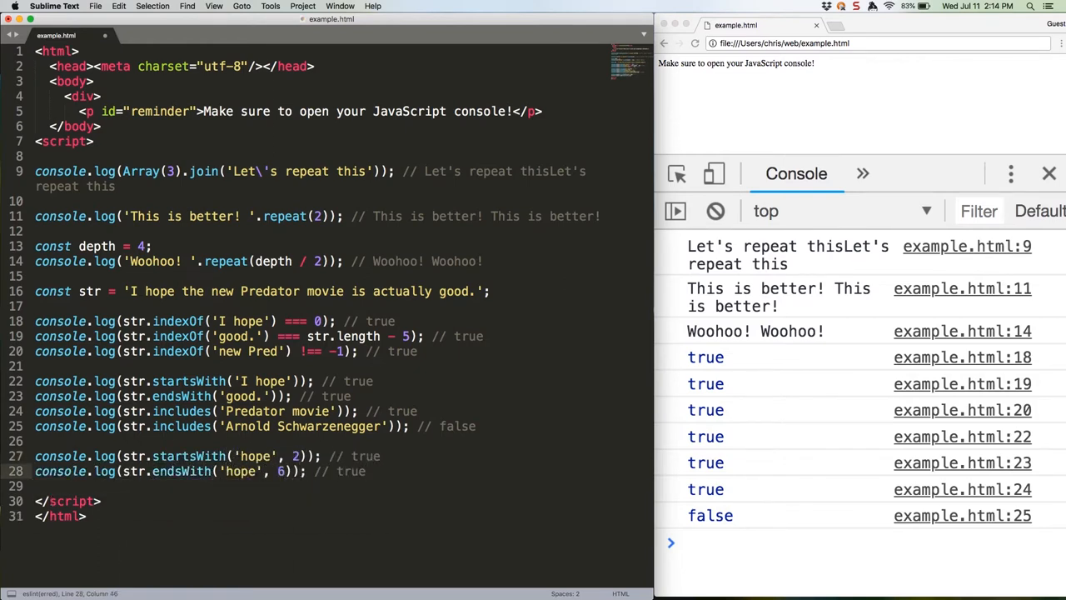
text(console.log(str.includes('hope', 10));)
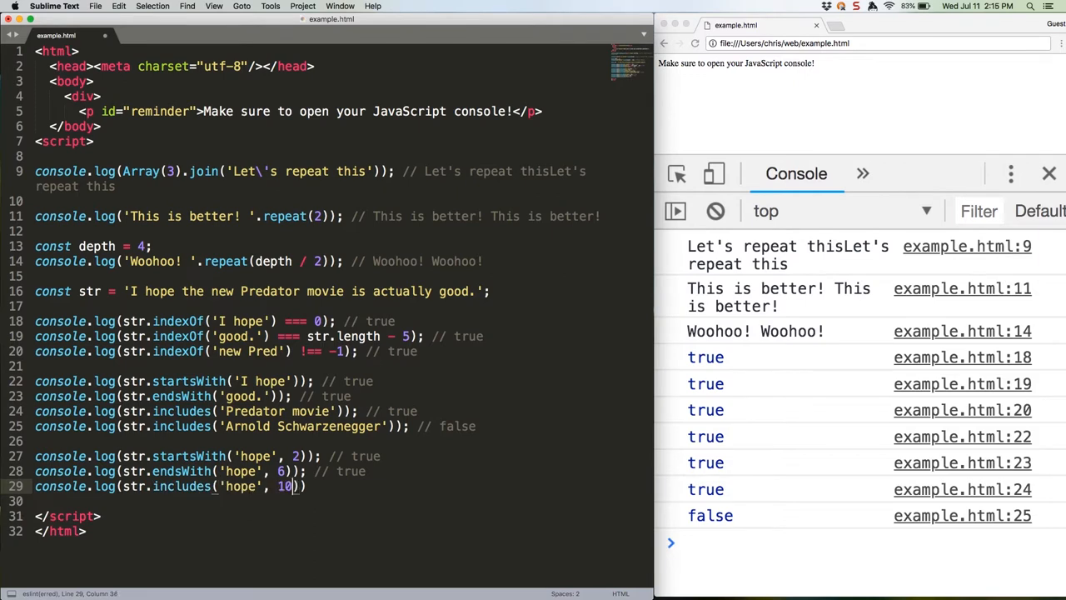
text(// false)
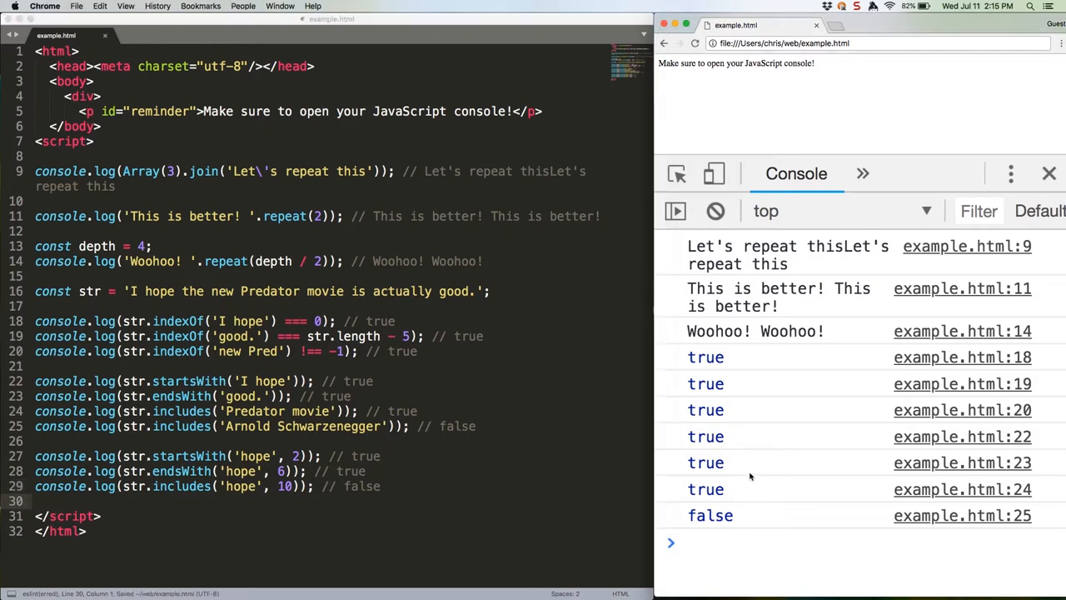
scroll(down, 3)
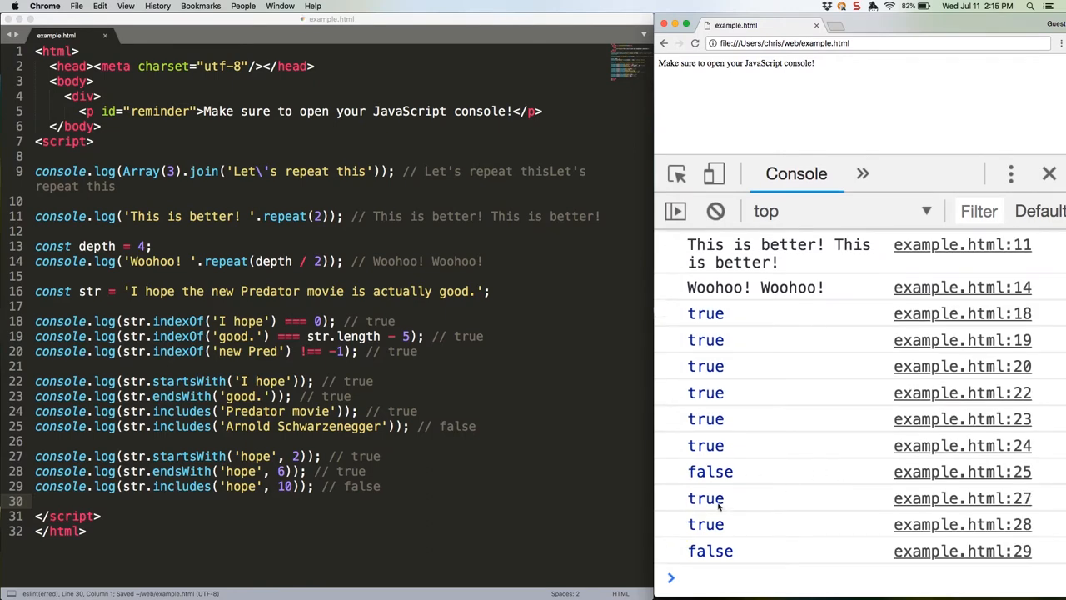